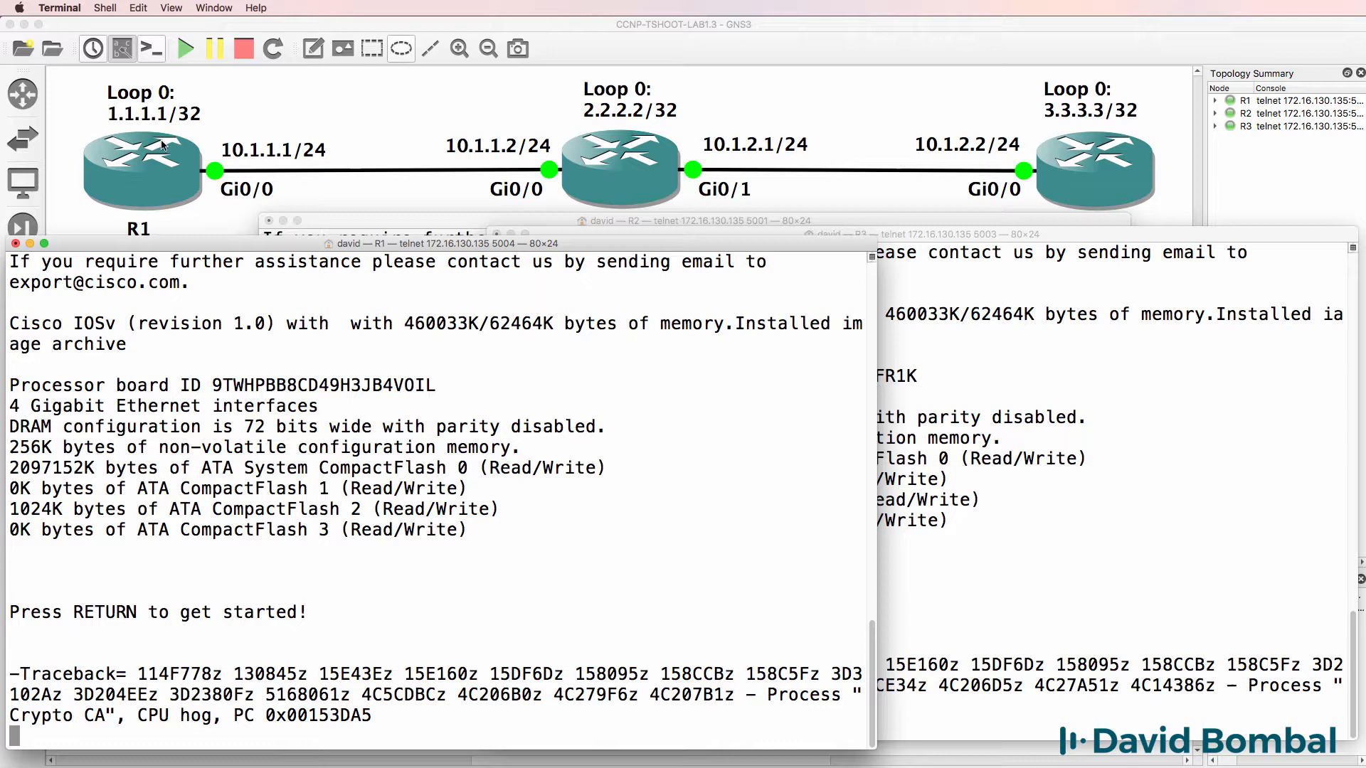
{"action": "mouse_move", "coordinate": [1066, 222]}
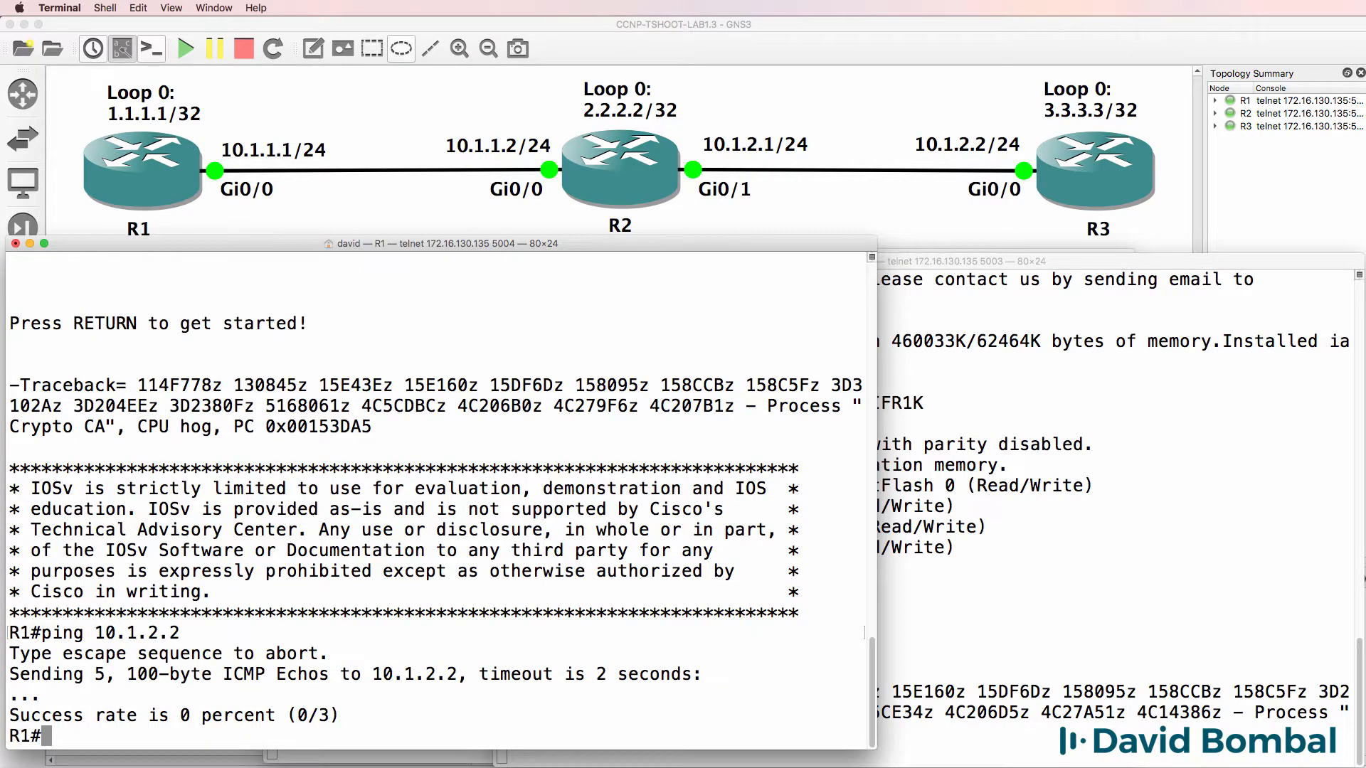
Ping R3's loopback 3.3.3.3 from R1; all five pings fail
{"action": "type", "text": "ping 3.3.3.3"}
{"action": "type", "text": "sh ip route"}
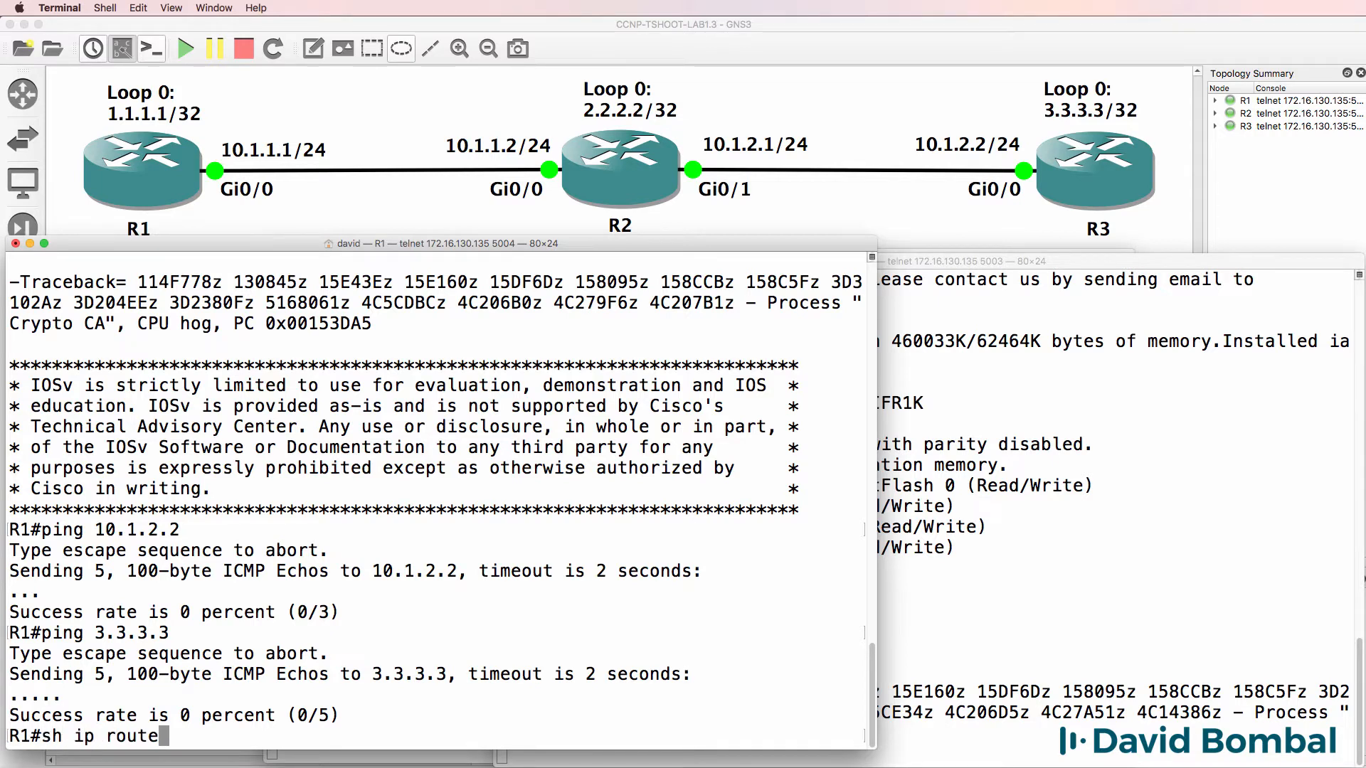
Run show ip protocols on R1 (BGP 65001, neighbor 10.1.1.2), then sh ip route again
{"action": "type", "text": "show ip prot"}
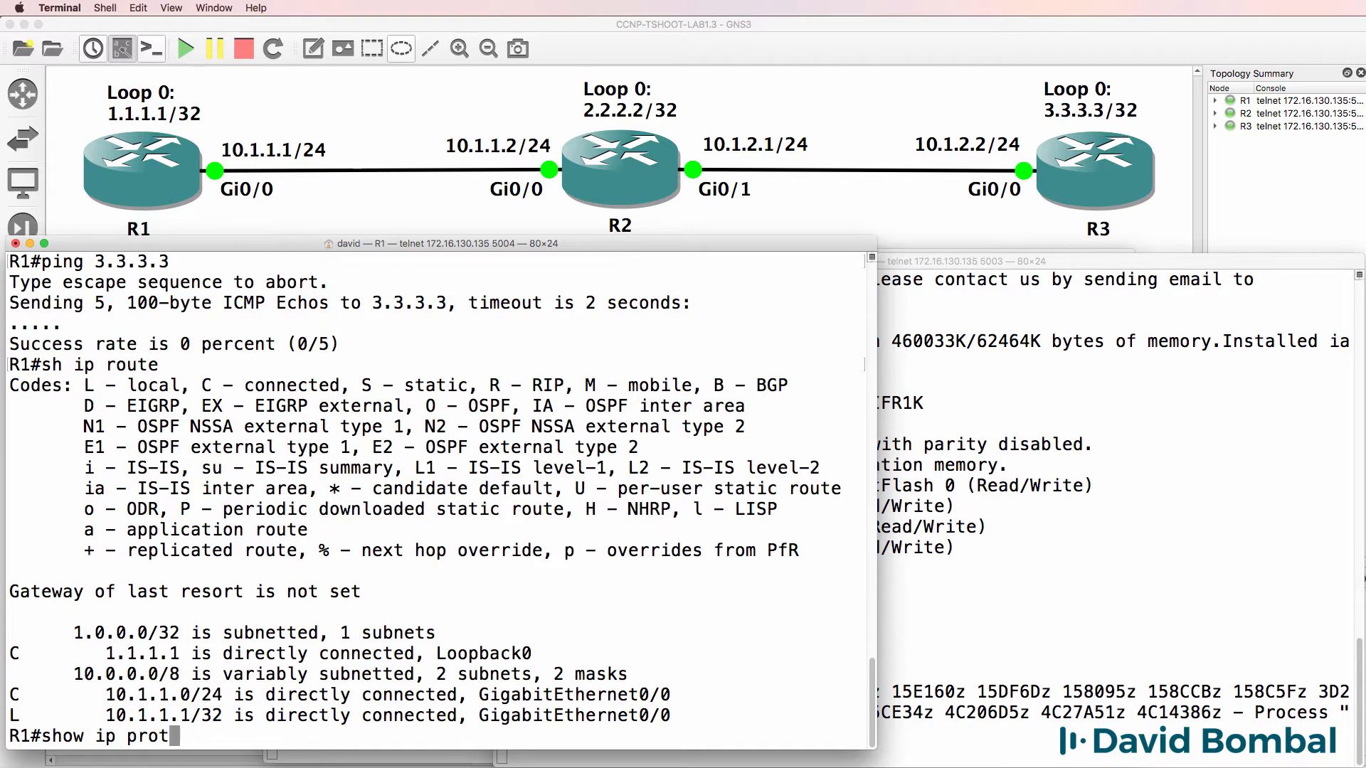
{"action": "key", "text": "enter"}
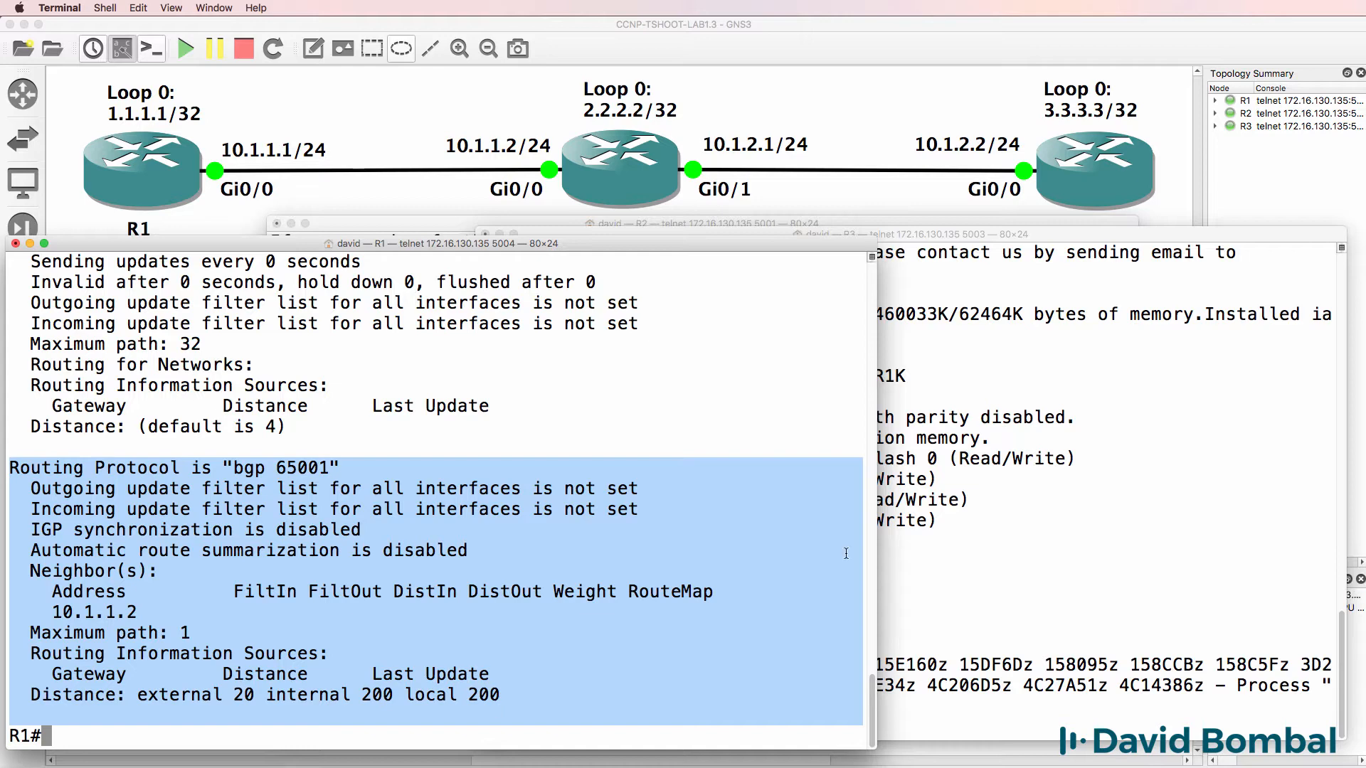
{"action": "type", "text": "sh ip route"}
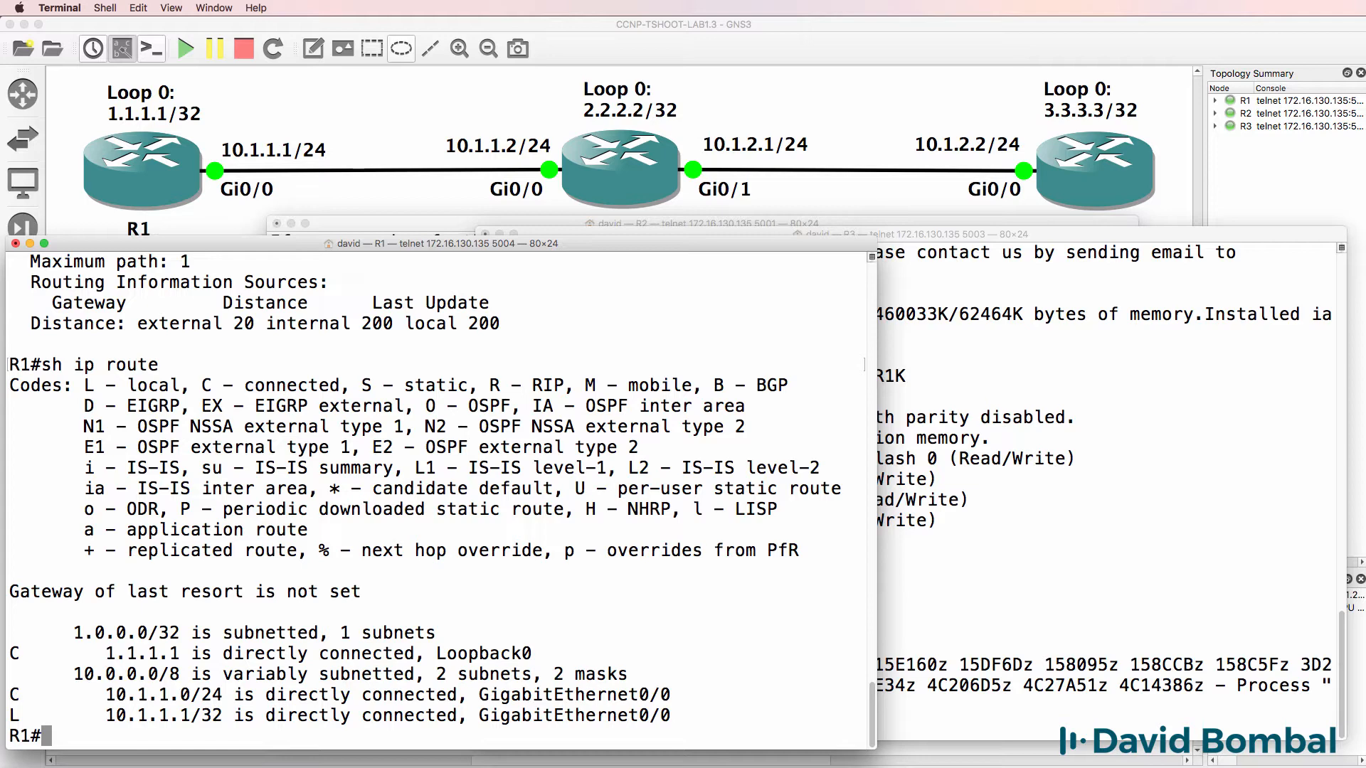
Ping R2's loopback 2.2.2.2 from R1, failing, then begin another show command
{"action": "type", "text": "ping 2.2.22.2"}
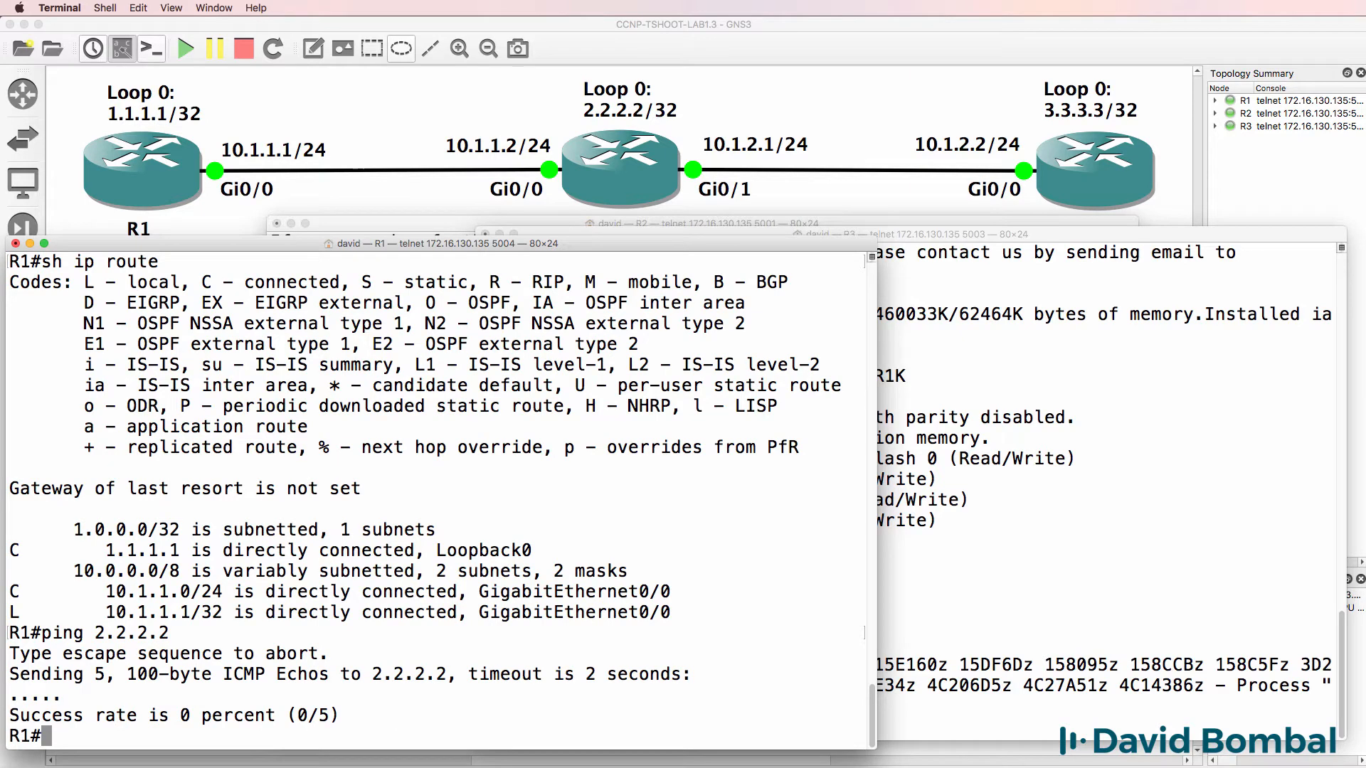
{"action": "type", "text": "sh"}
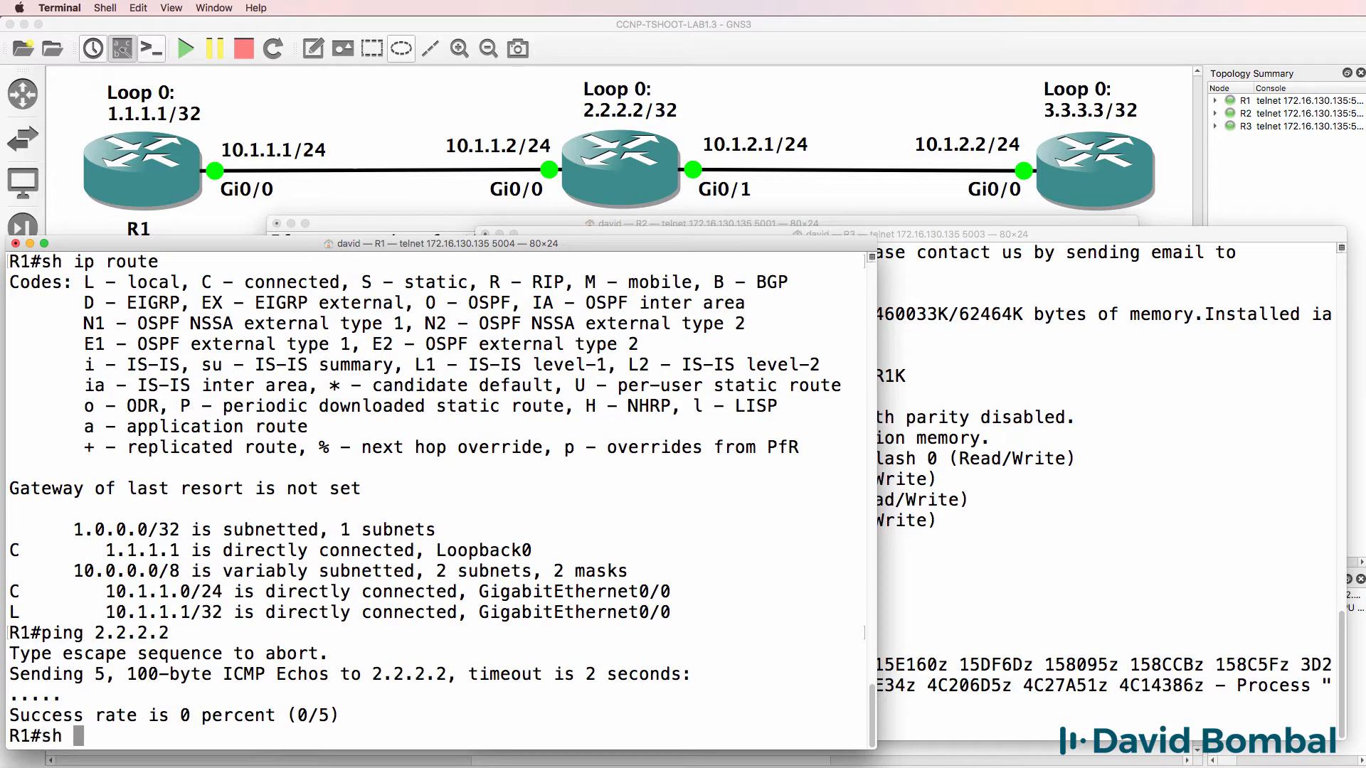